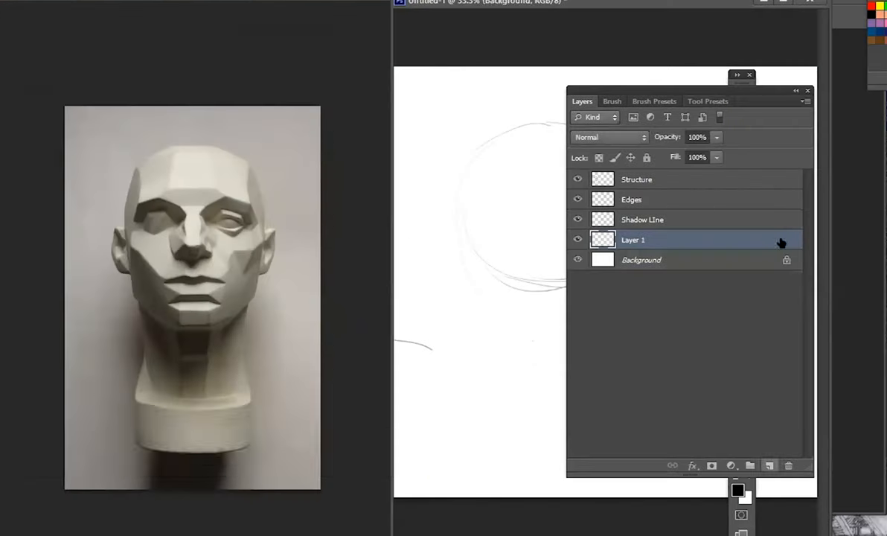
Change the Layer 1 name in the Layers panel to 'BKGND'
double_click(633, 240)
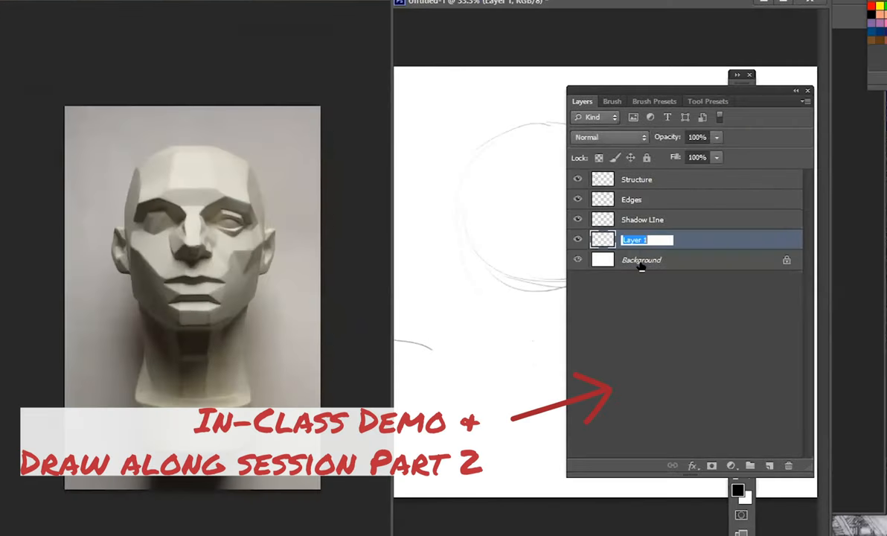
type("BKGND")
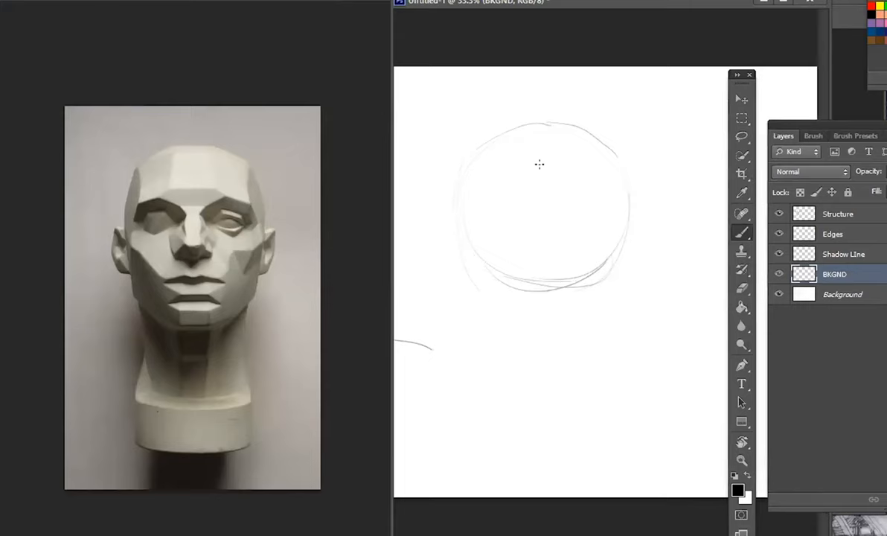
Brush in the skull circle, centre line, jaw, neck and pedestal on Structure
left_click_drag(549, 125, 548, 428)
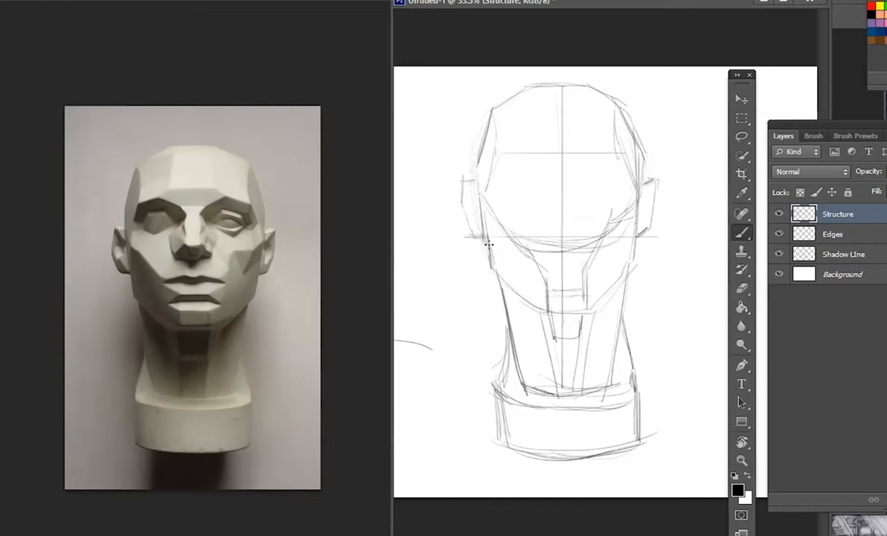
mouse_move(511, 111)
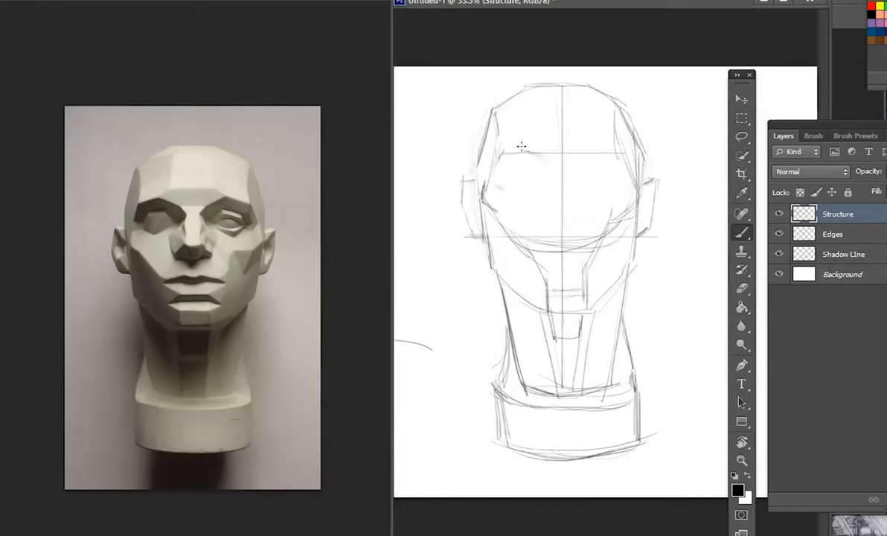
Draw the brow plane, nose and mouth shapes, and refine the nose and cheek planes
left_click_drag(517, 145, 551, 178)
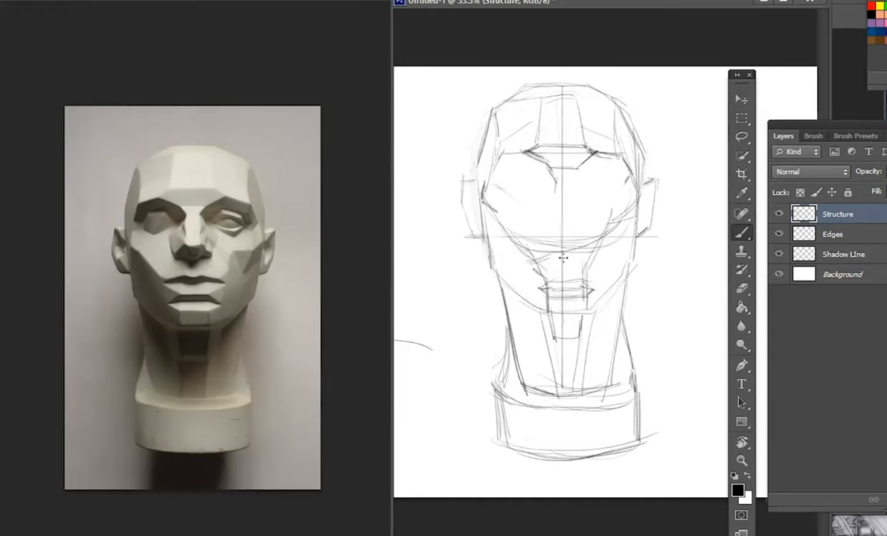
left_click_drag(555, 260, 595, 264)
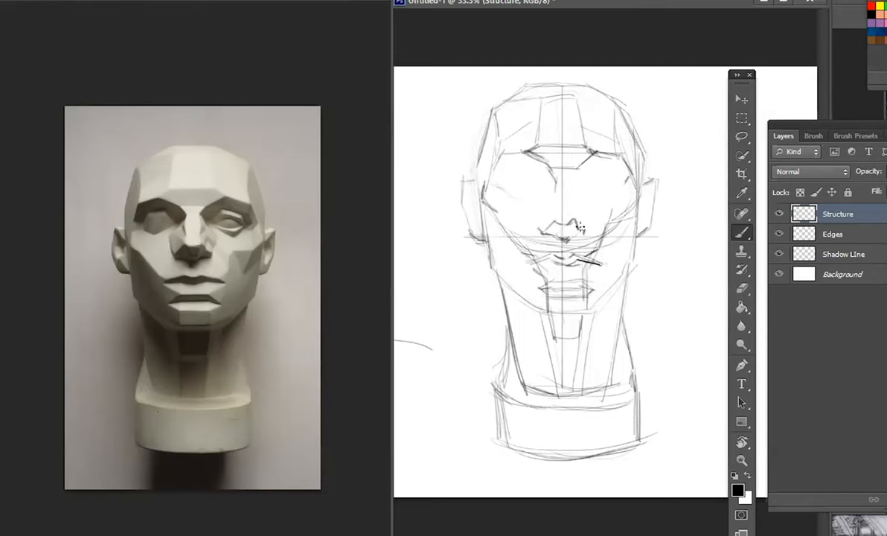
left_click_drag(566, 186, 566, 223)
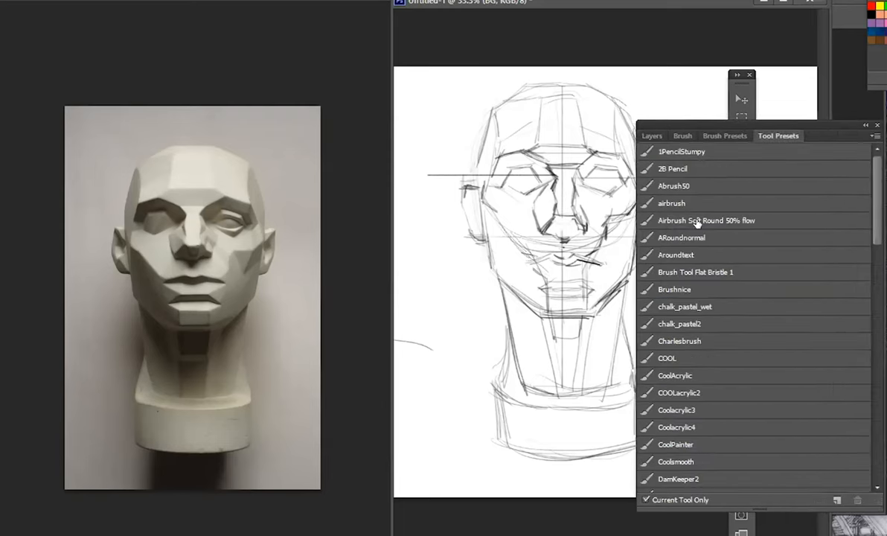
Choose the Airbrush Soft Round preset and a grey foreground to paint the BG layer
left_click(809, 461)
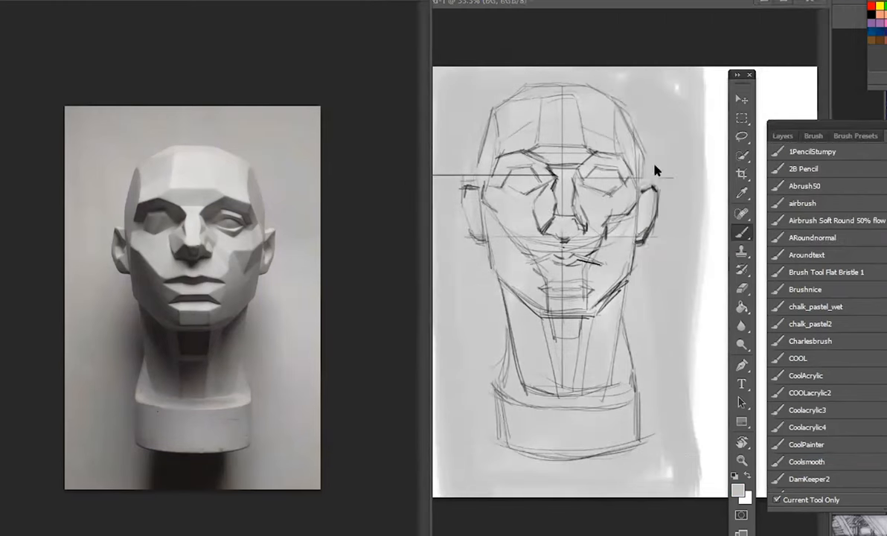
left_click(782, 135)
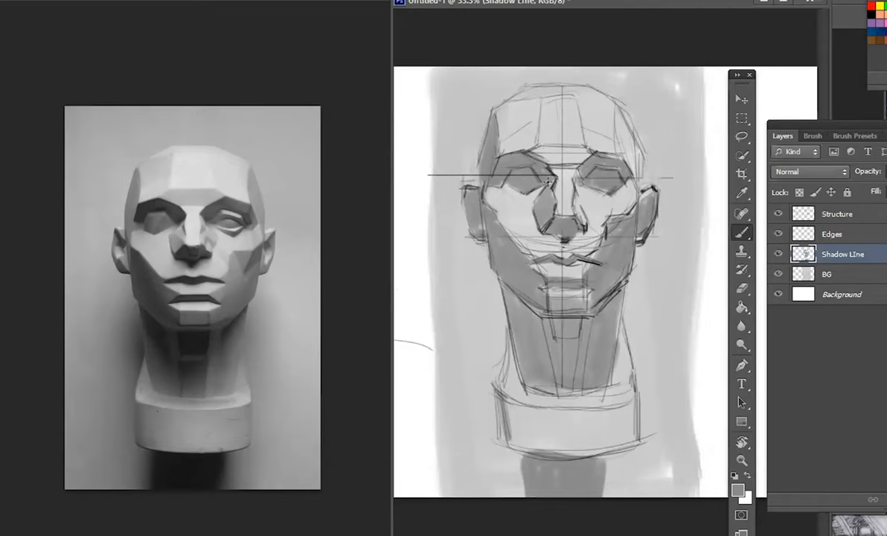
mouse_move(531, 283)
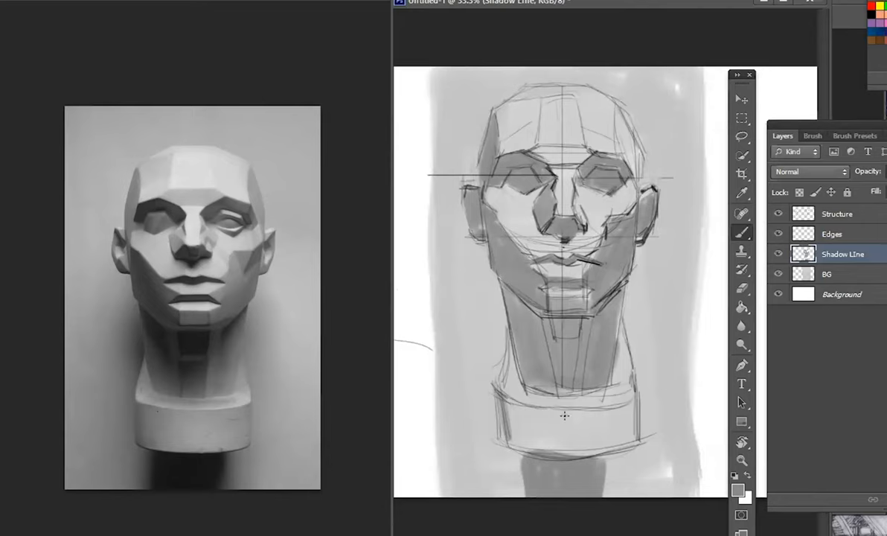
mouse_move(657, 298)
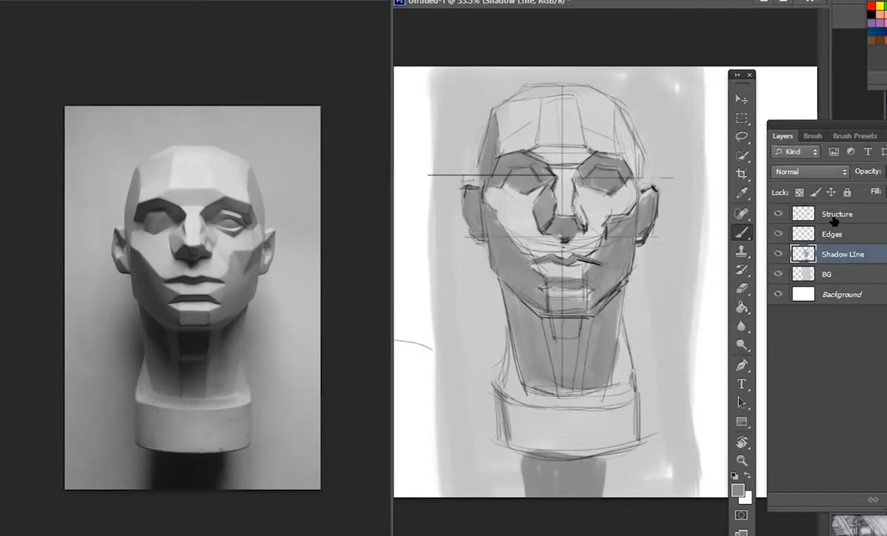
mouse_move(830, 257)
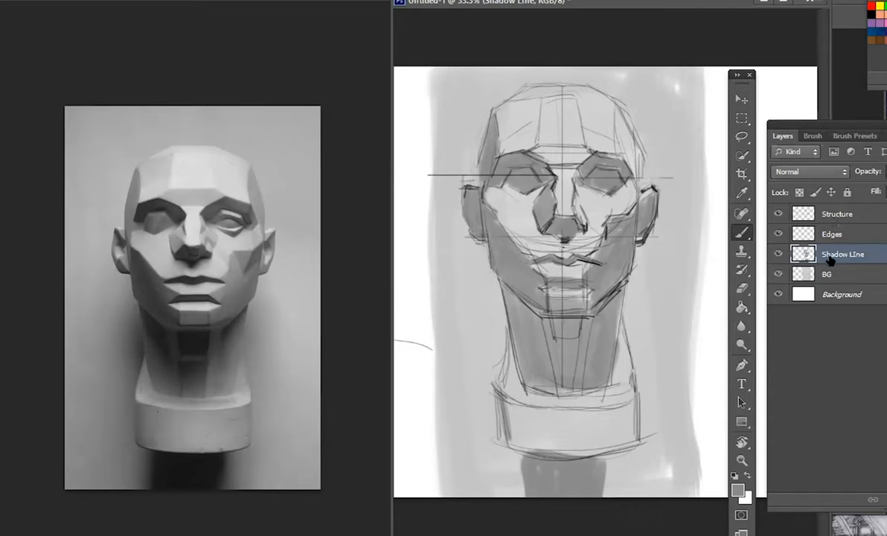
mouse_move(830, 220)
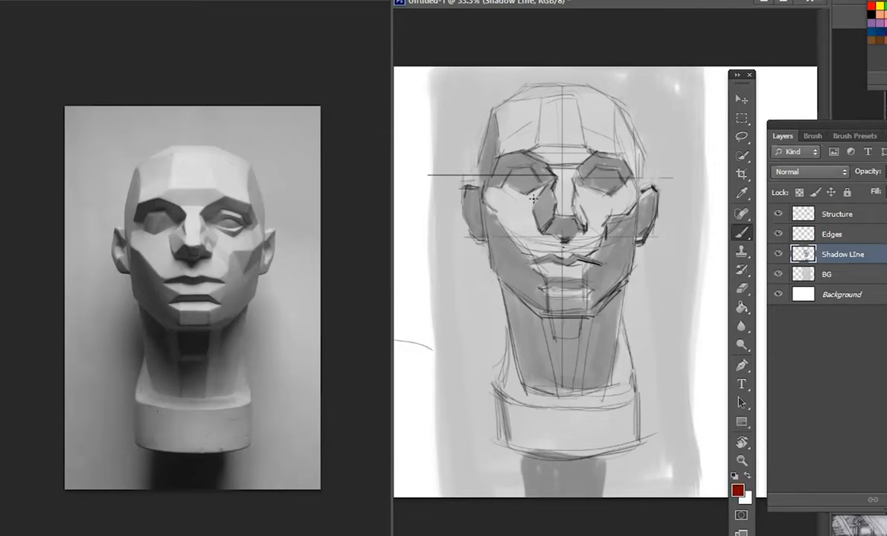
Trace red outlines of the shadowed cheek and nose planes on the new layer
left_click_drag(522, 186, 540, 204)
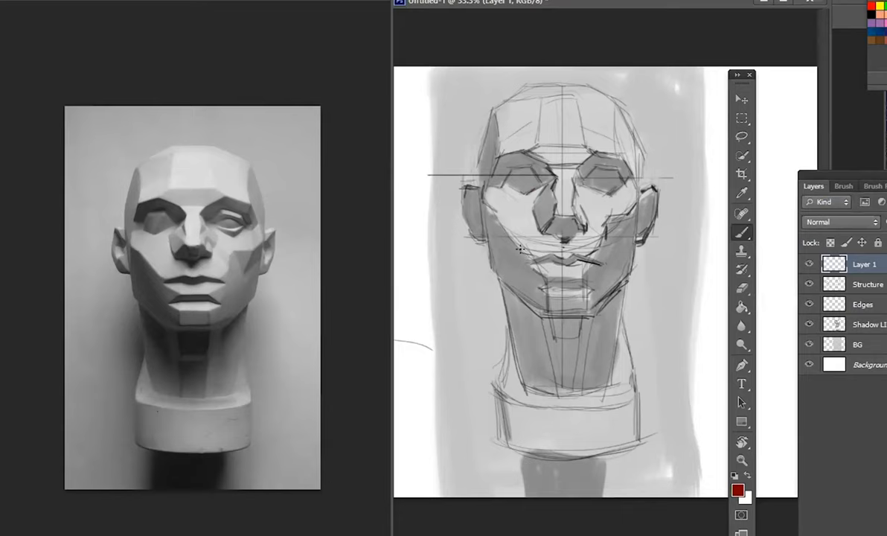
left_click_drag(510, 216, 522, 253)
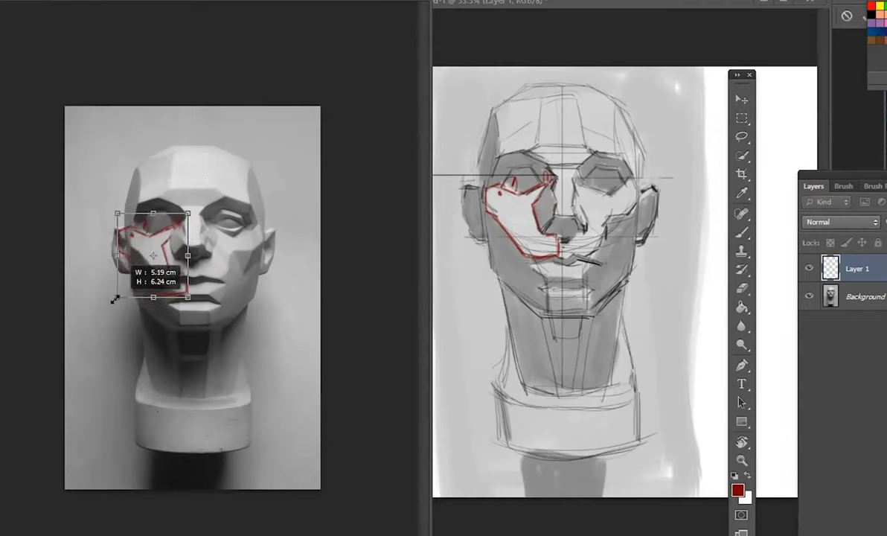
Scale the red outline down over the photo's cheek and eye region
left_click_drag(119, 298, 140, 285)
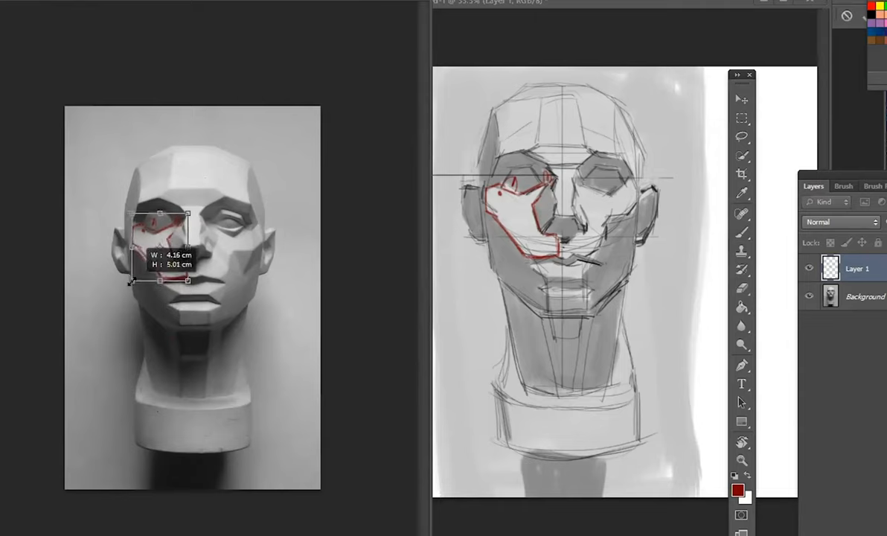
left_click_drag(160, 250, 161, 247)
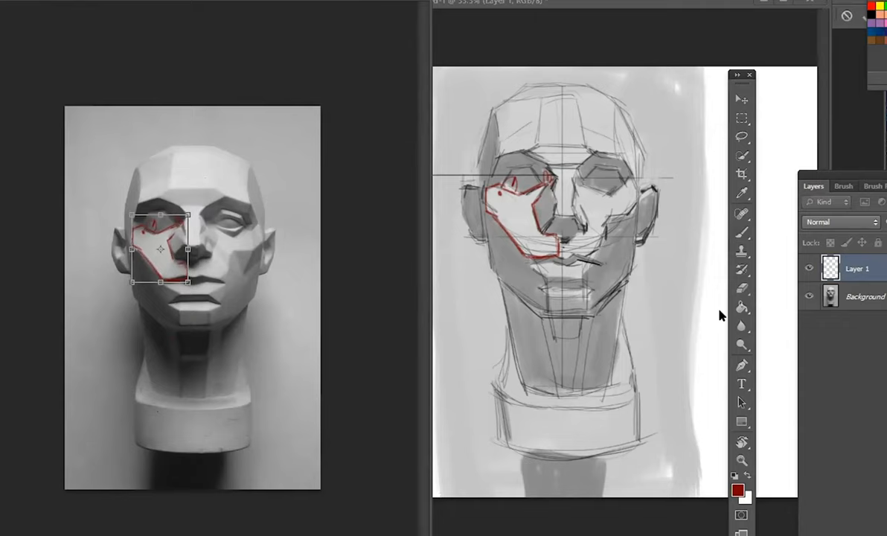
mouse_move(170, 254)
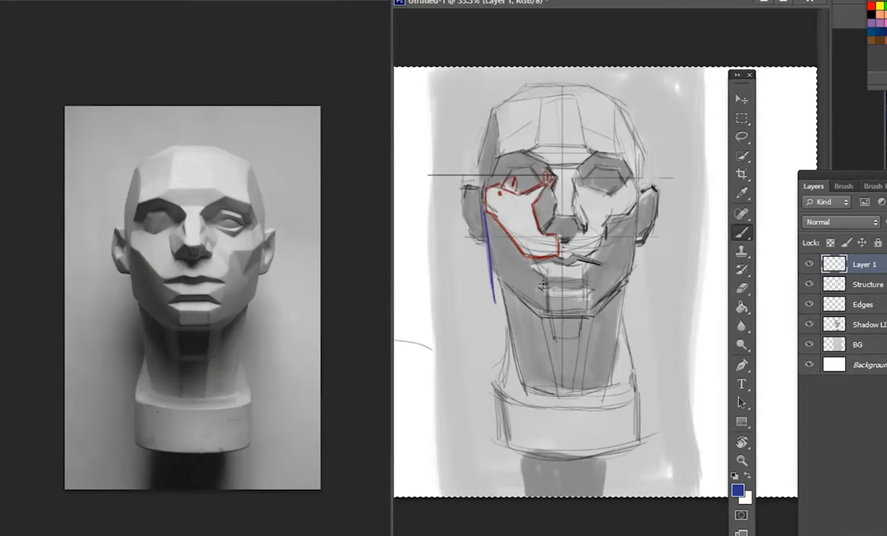
Draw blue lines along the jaw and around the eye socket on Layer 1
left_click_drag(547, 264, 562, 327)
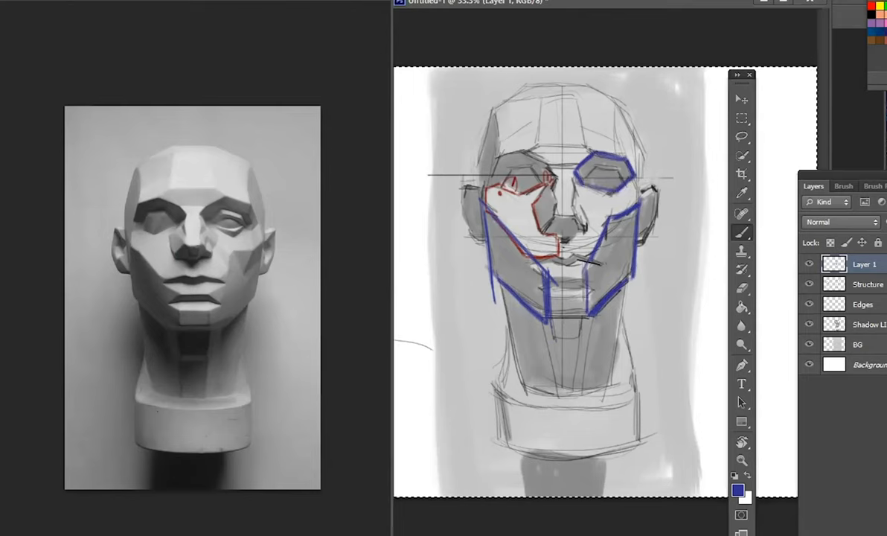
Rename Layer 1 to 'Shapes', hide it, and select the BG layer
double_click(864, 265)
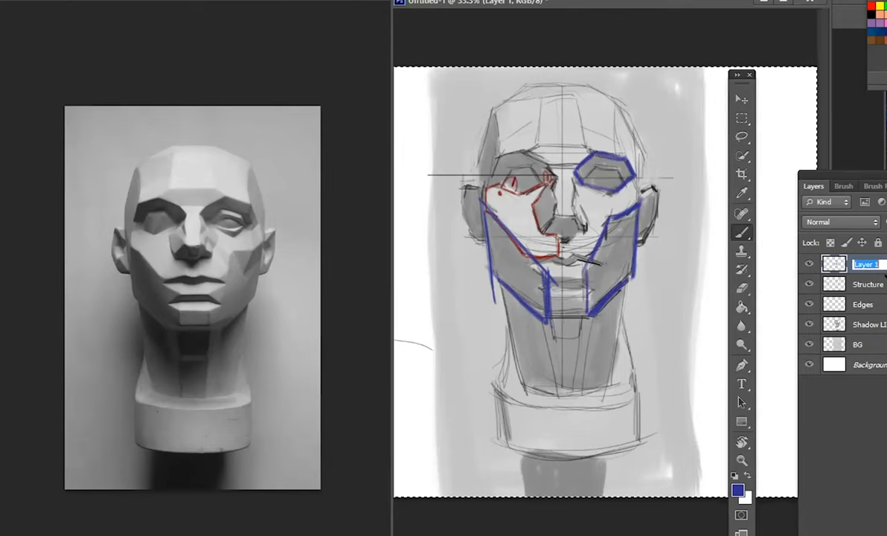
type("Shapes")
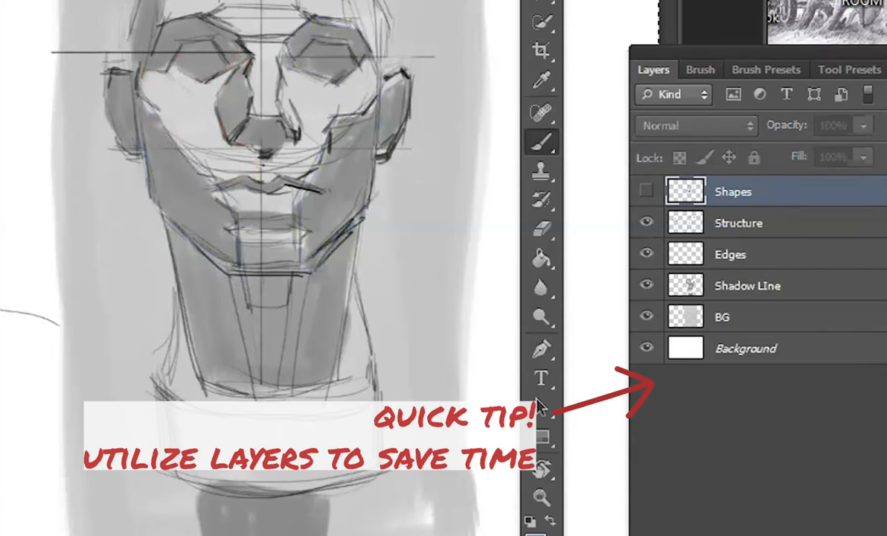
left_click(722, 316)
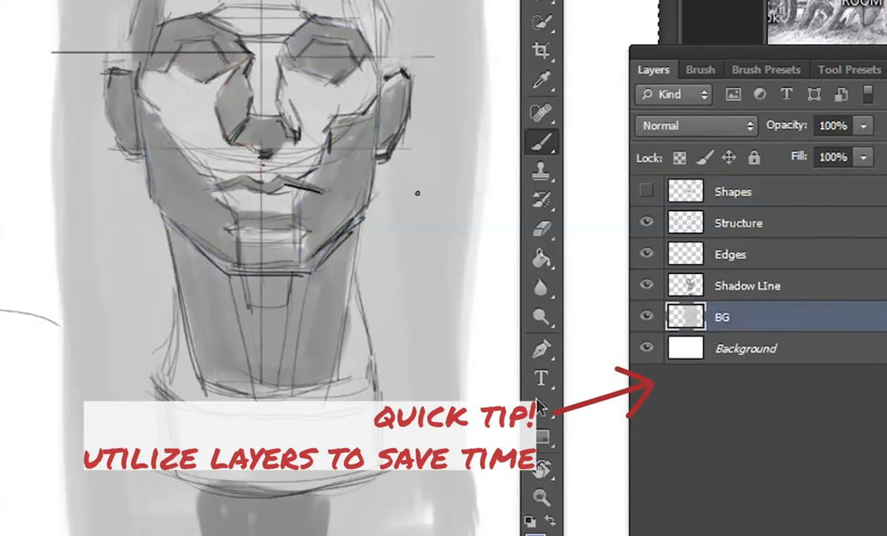